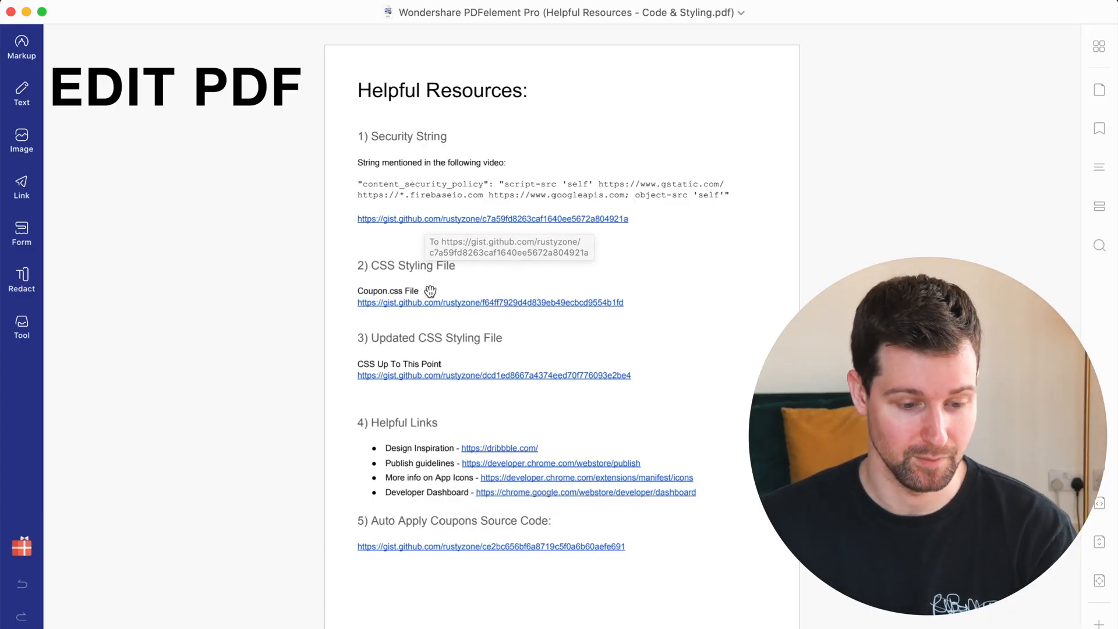
mouse_move(346, 109)
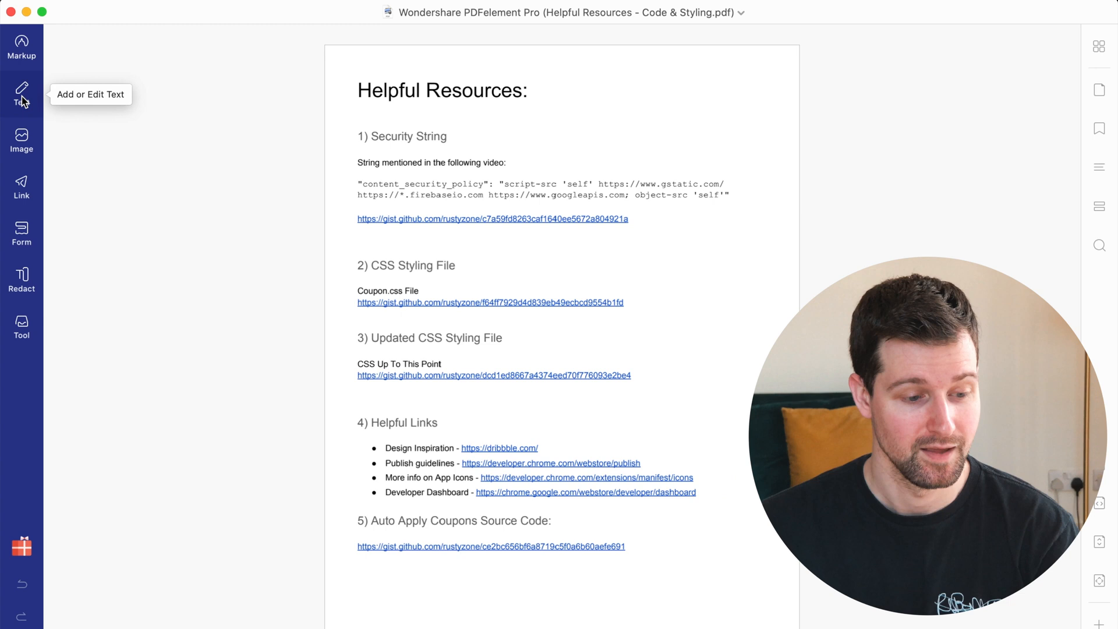
- Edit the Security String line to read "String mentioned again in the in the following video"
click(21, 95)
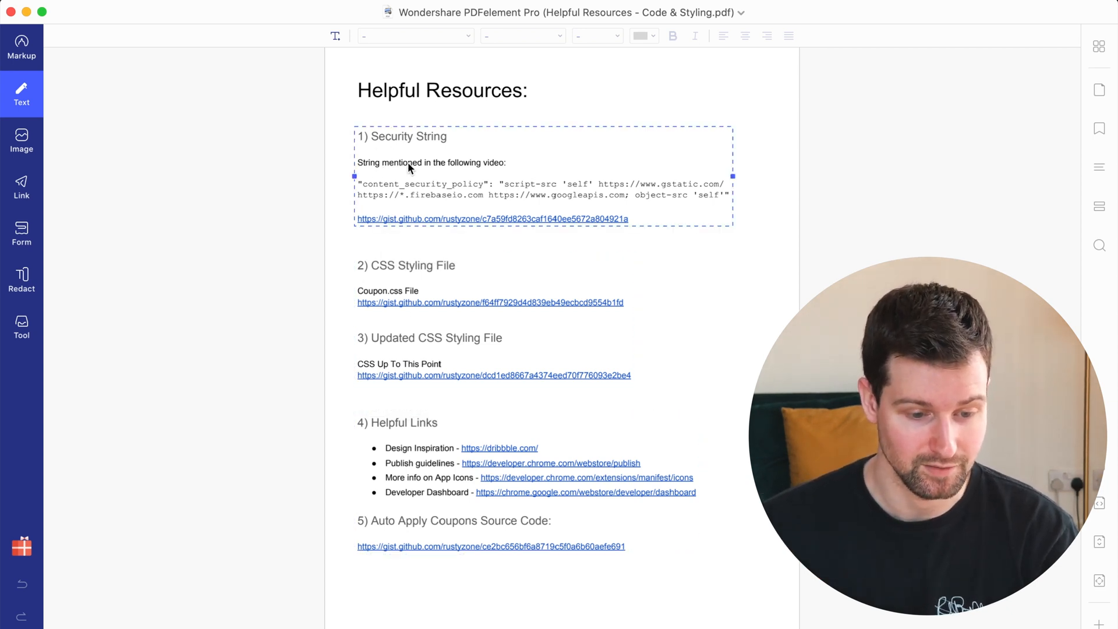
click(428, 168)
text( again)
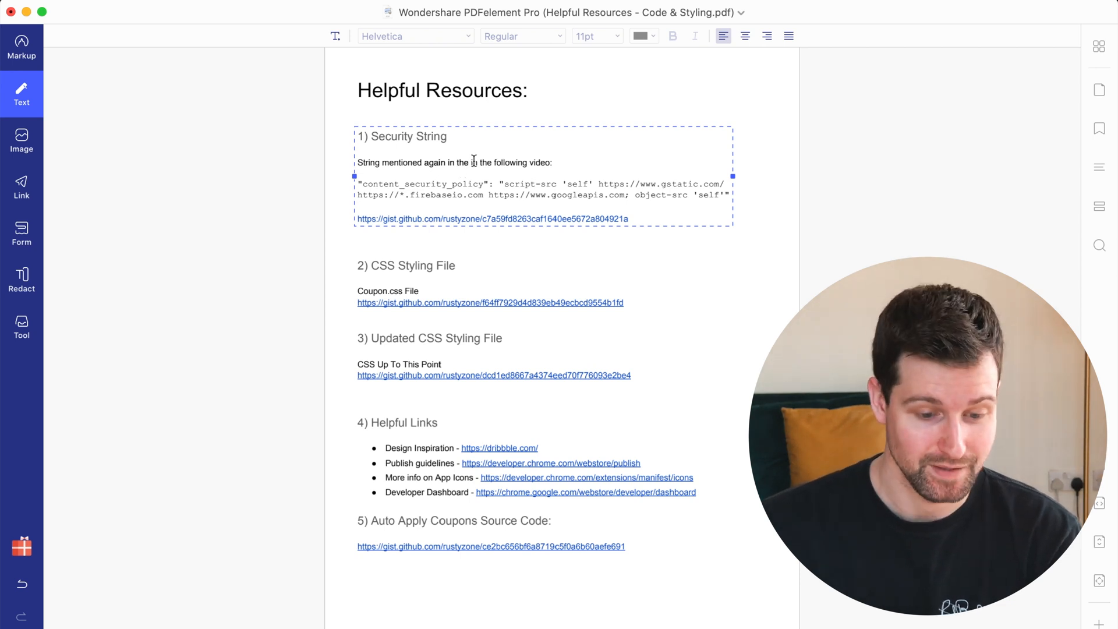
click(288, 139)
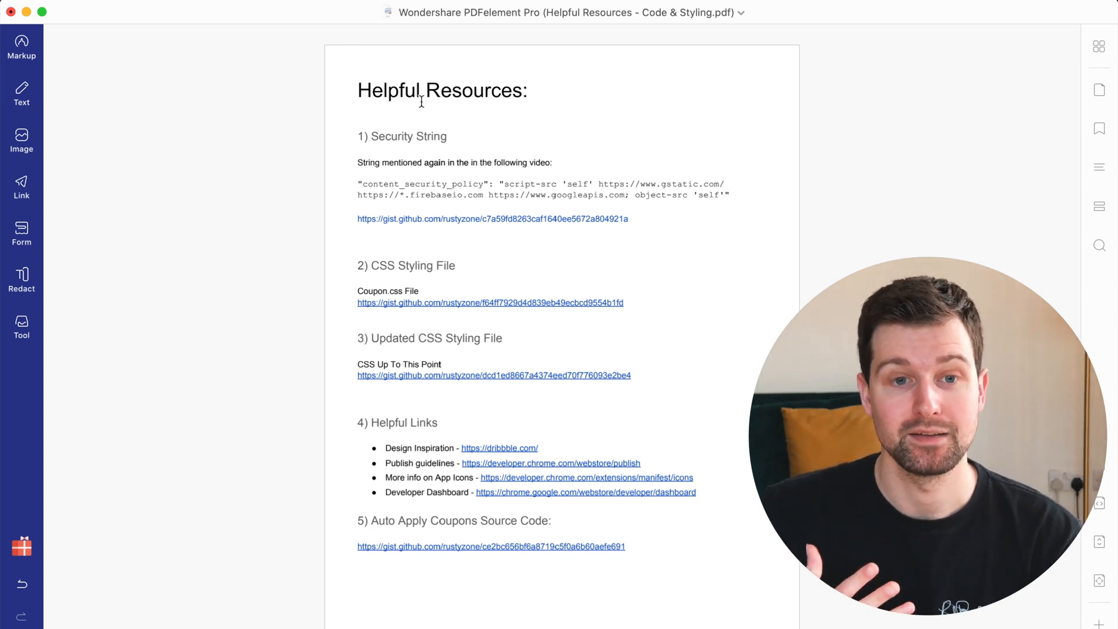
mouse_move(21, 43)
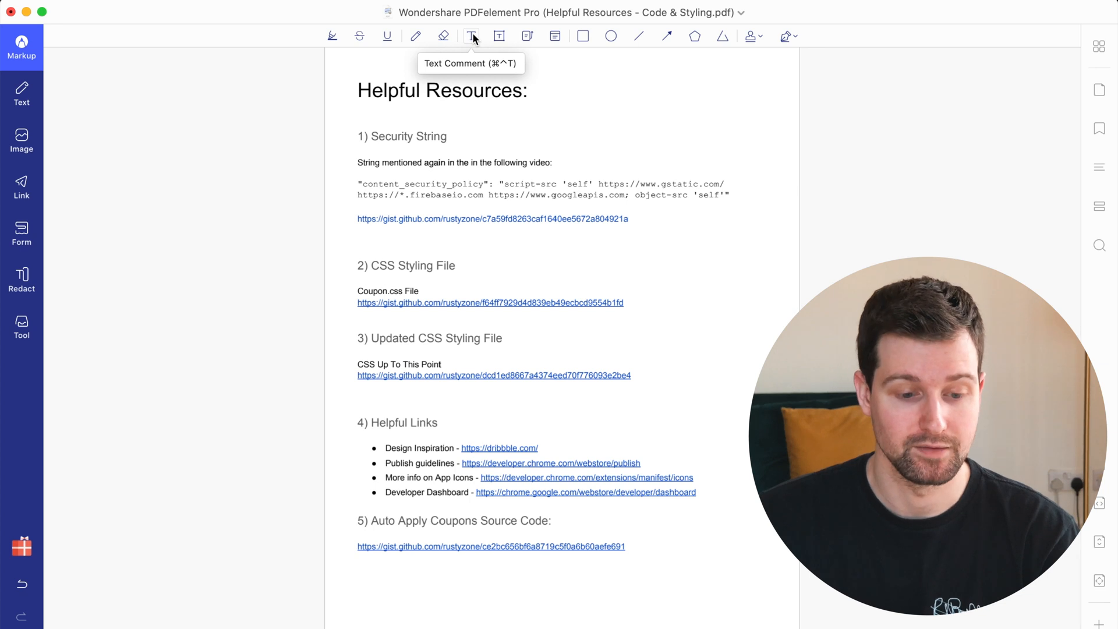
mouse_move(72, 57)
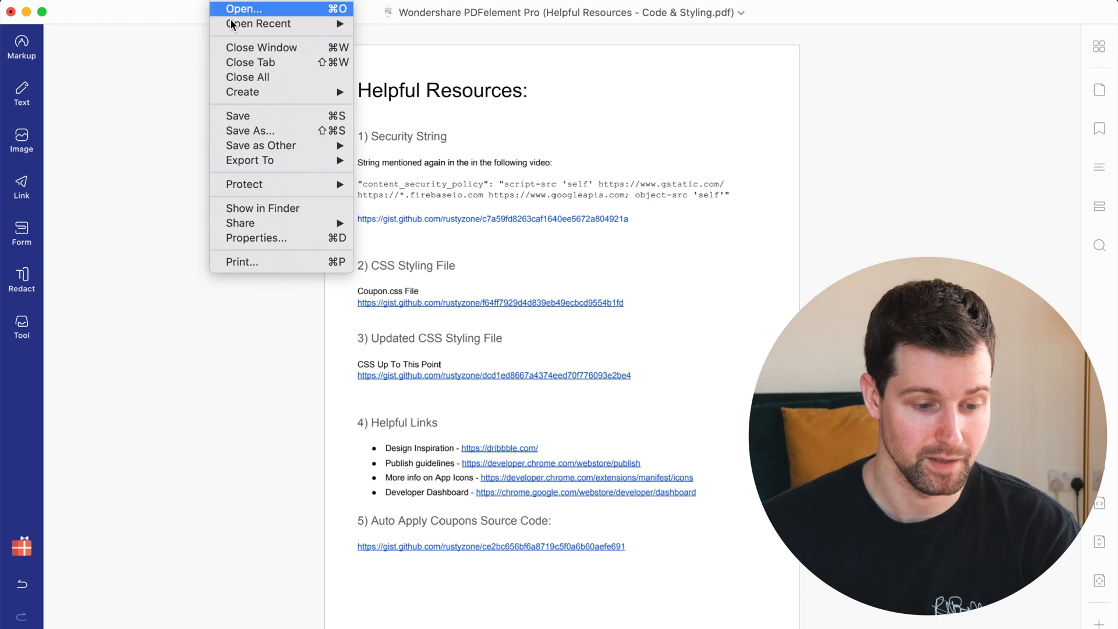
mouse_move(259, 159)
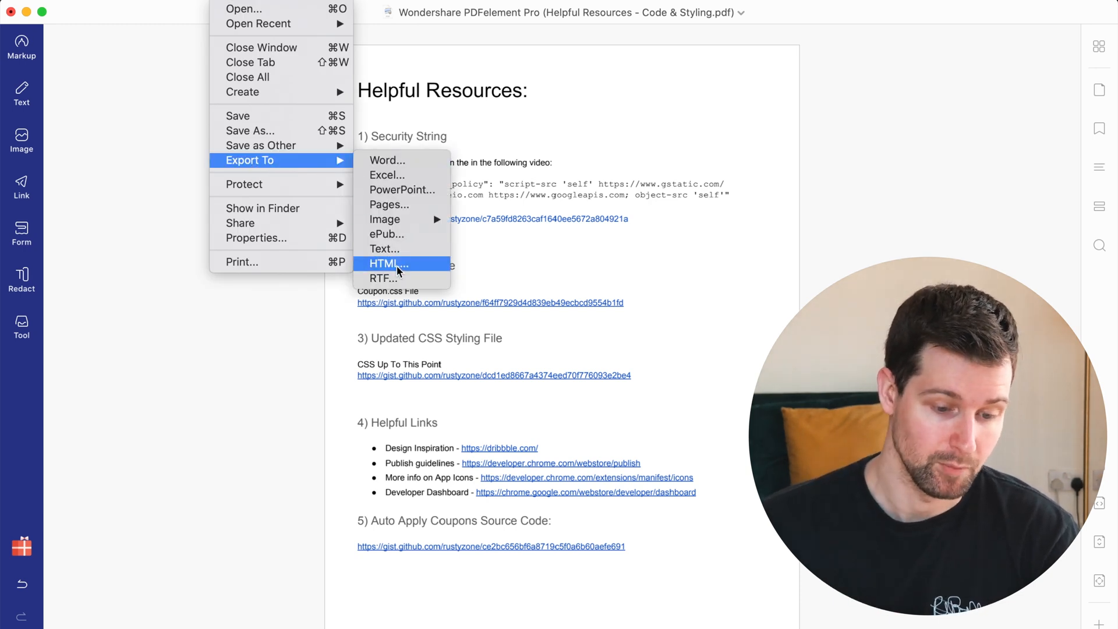
mouse_move(389, 205)
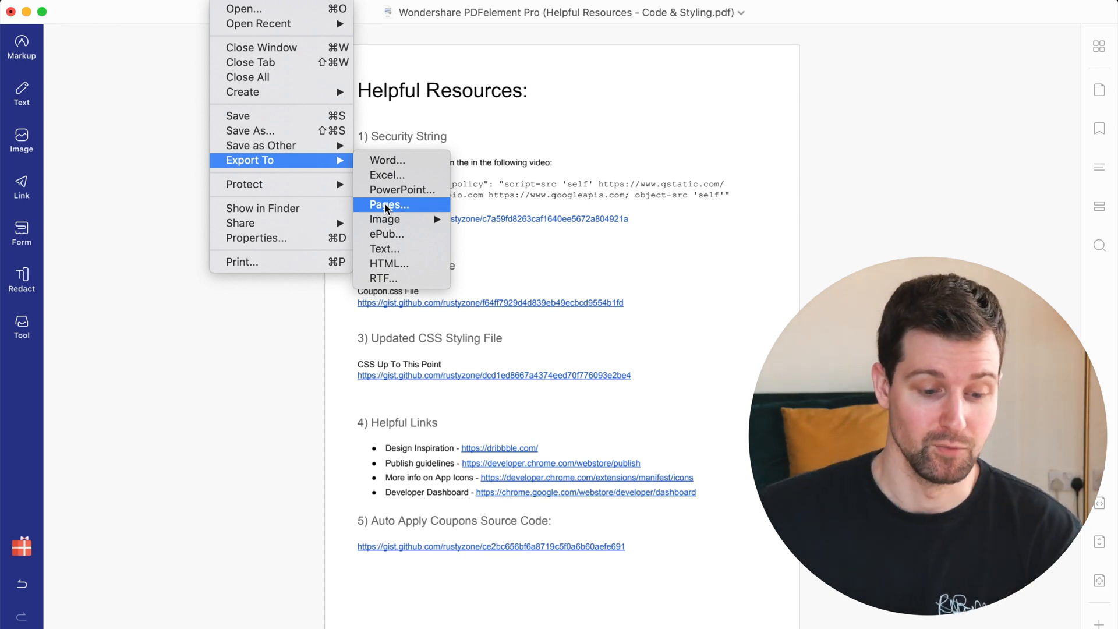
mouse_move(402, 190)
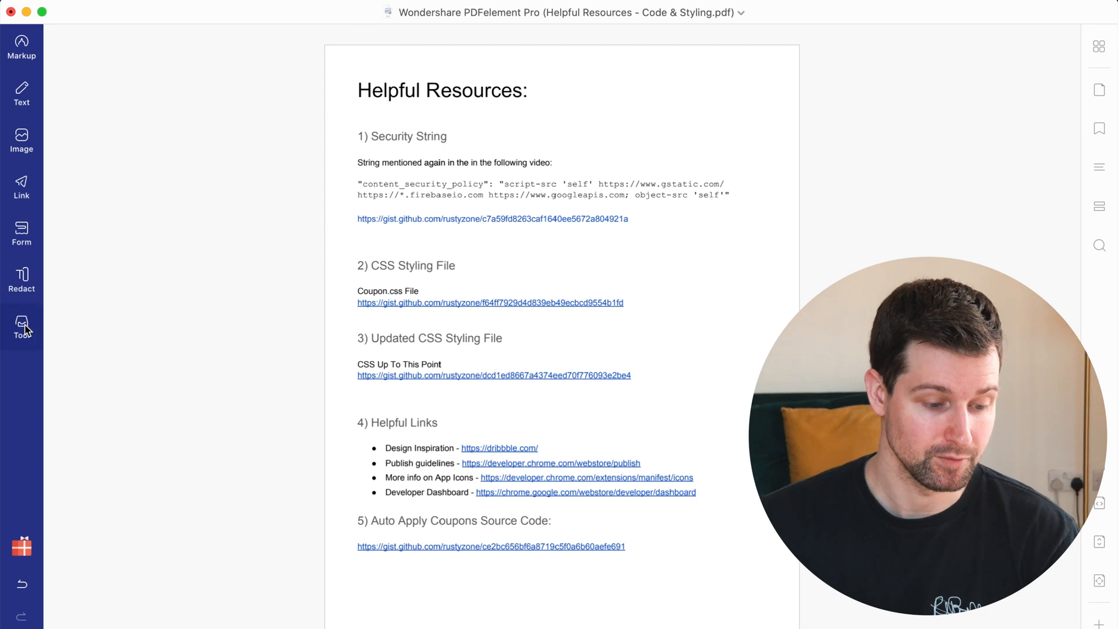
click(21, 329)
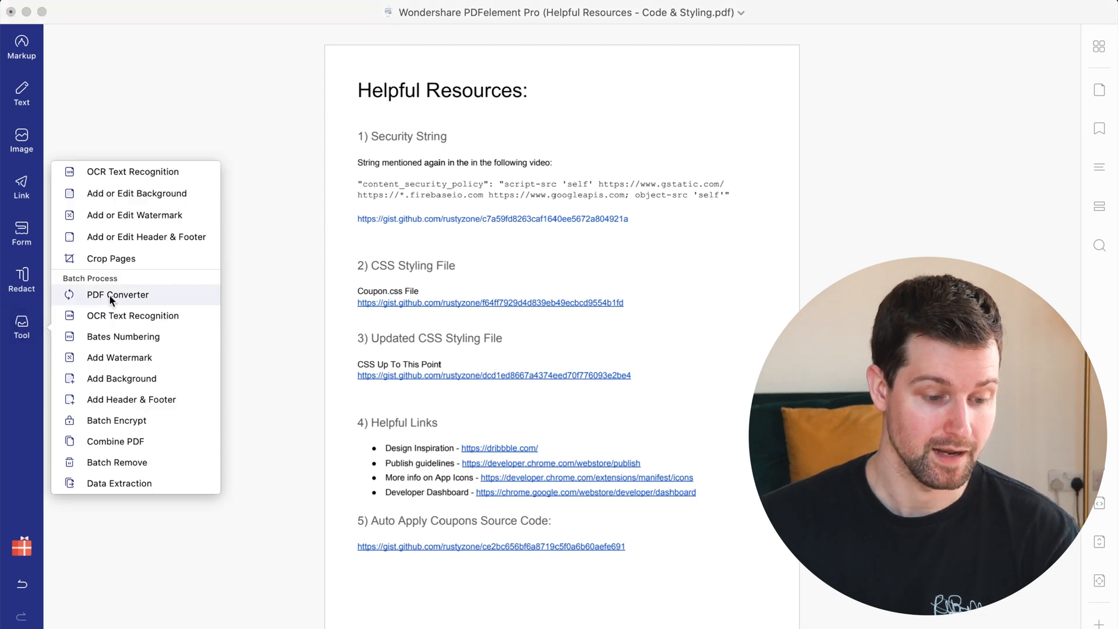
click(117, 294)
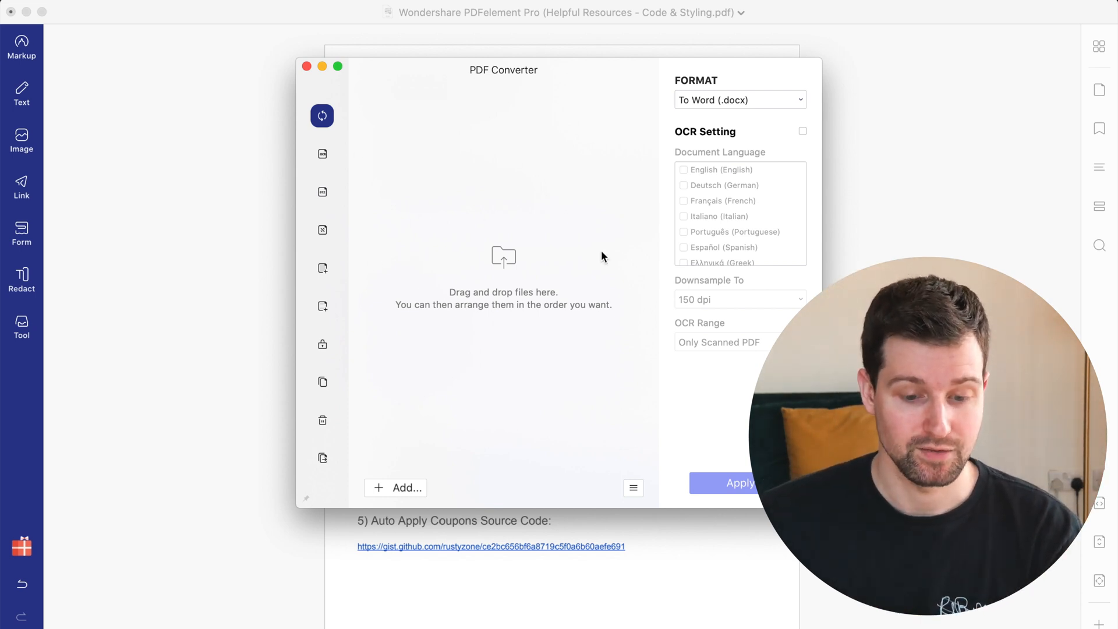
click(739, 100)
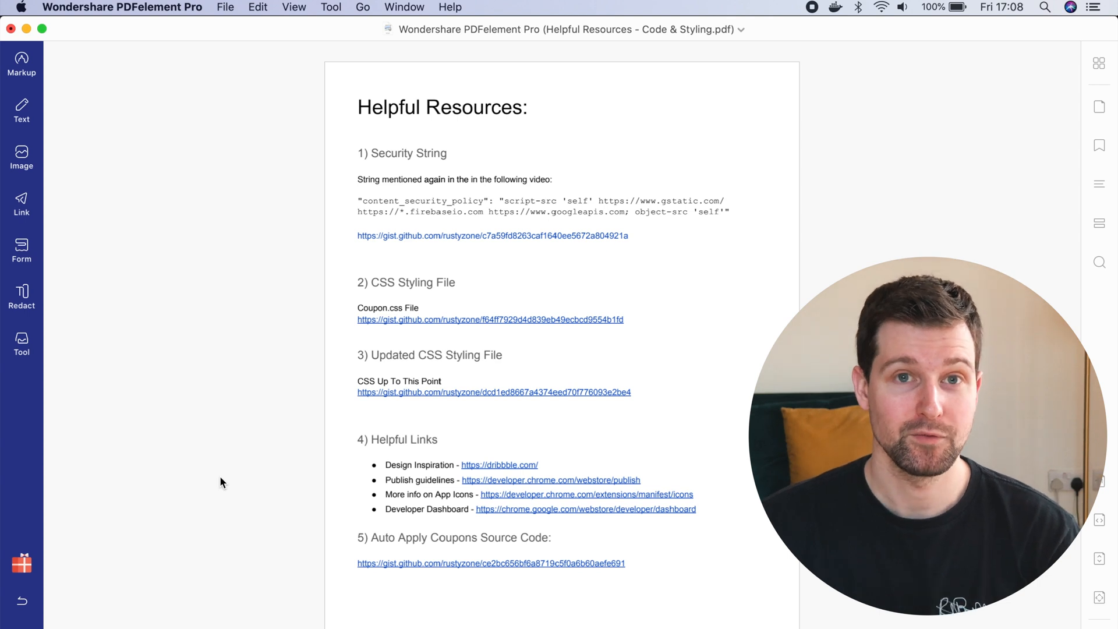
mouse_move(230, 79)
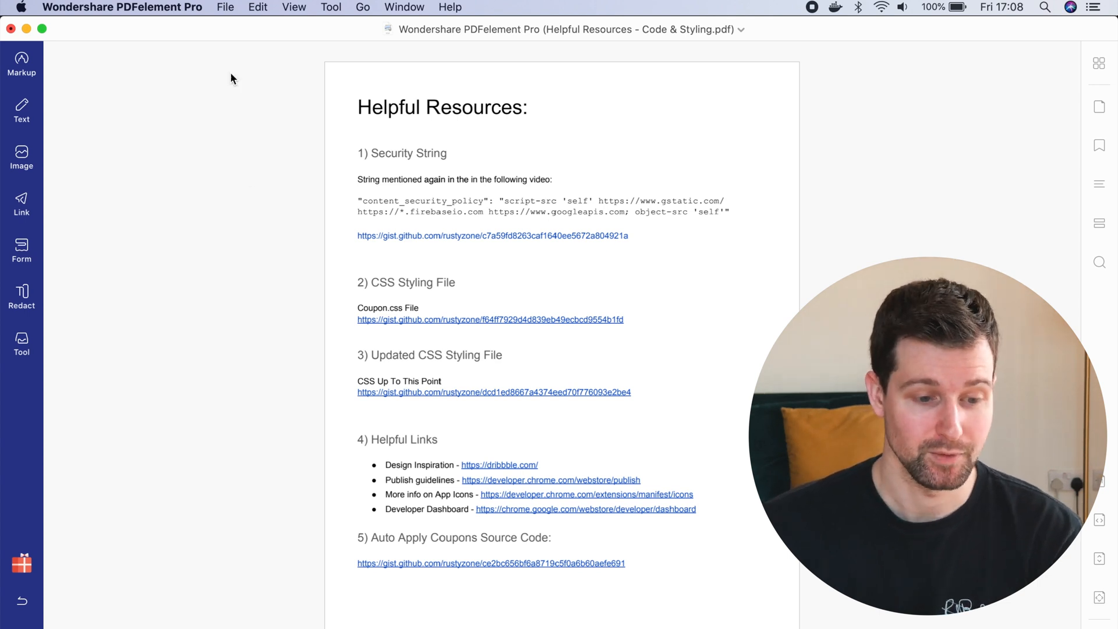
- Reveal the Save as Other choices: Save as Flatten, Optimized PDF and Archivable PDF
click(225, 7)
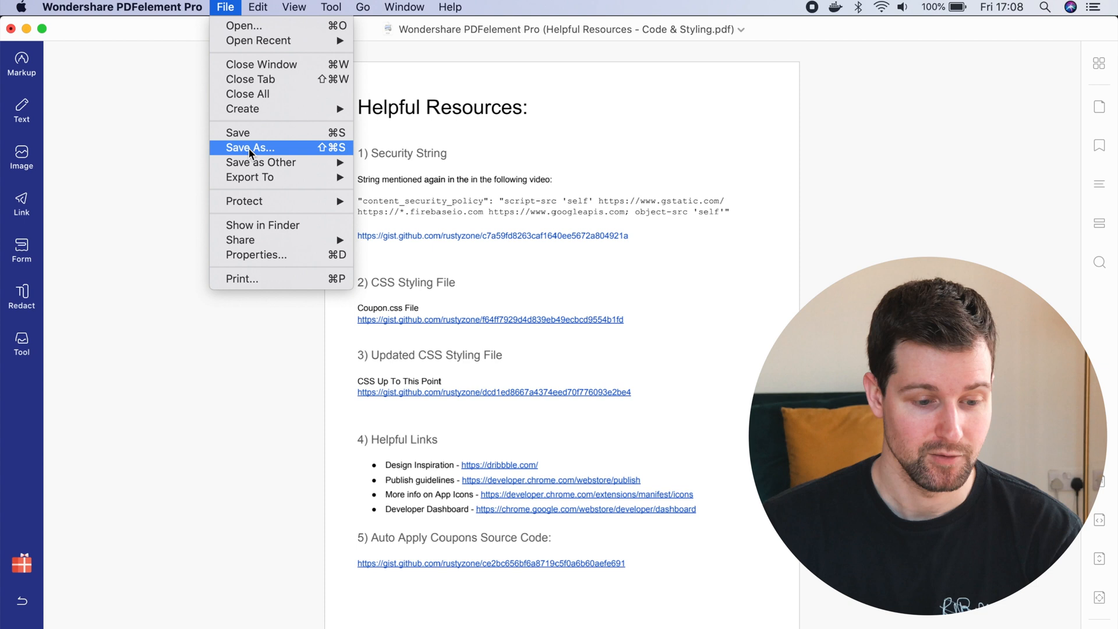
mouse_move(259, 162)
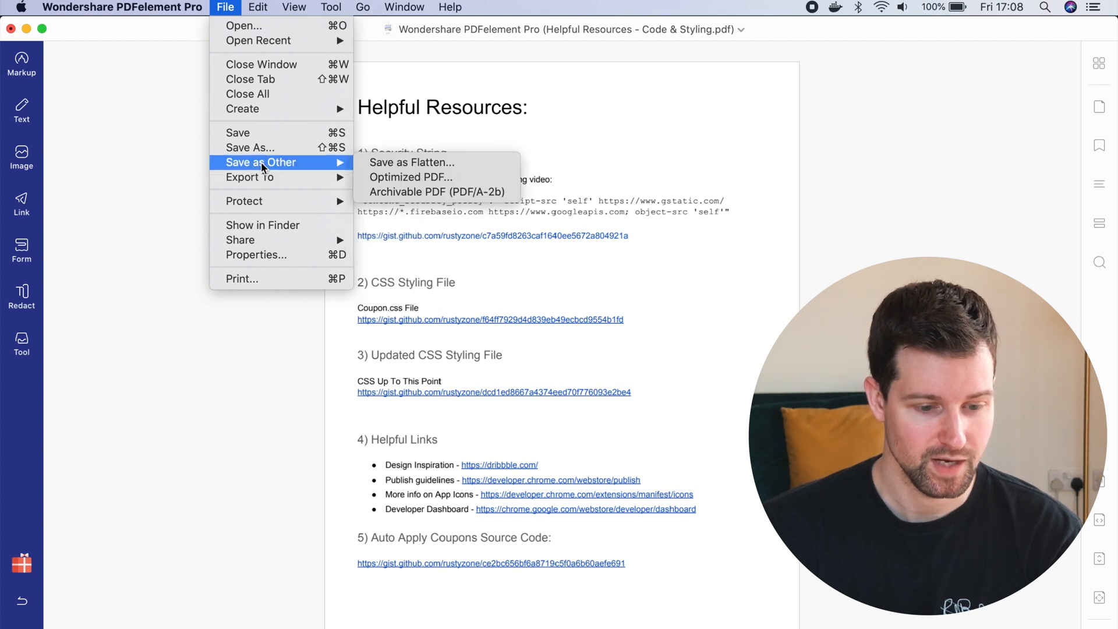
mouse_move(412, 163)
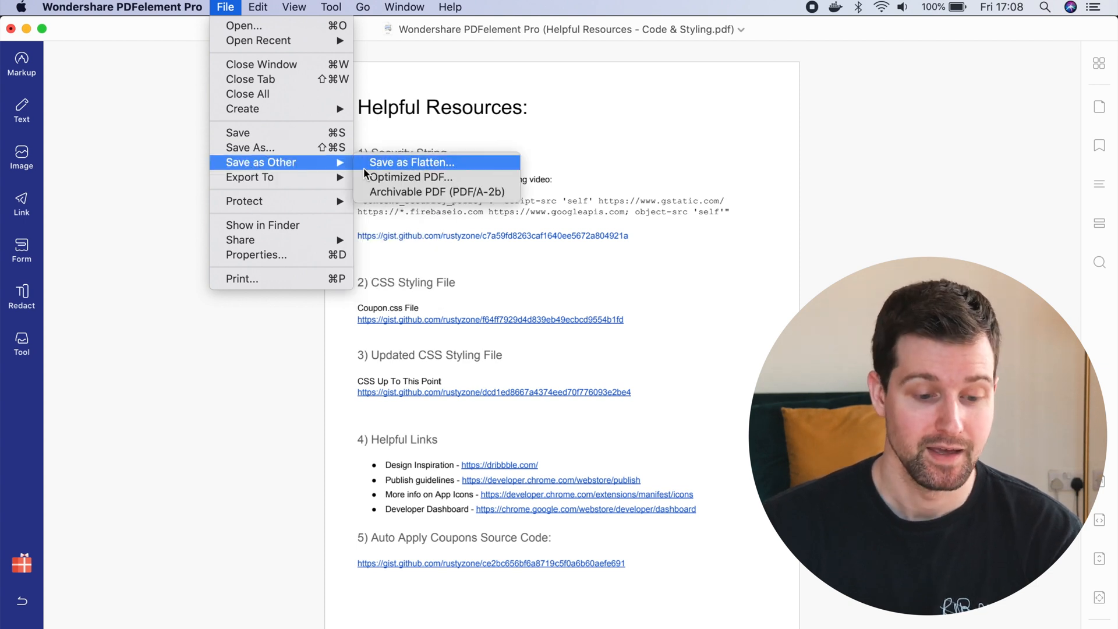
mouse_move(410, 177)
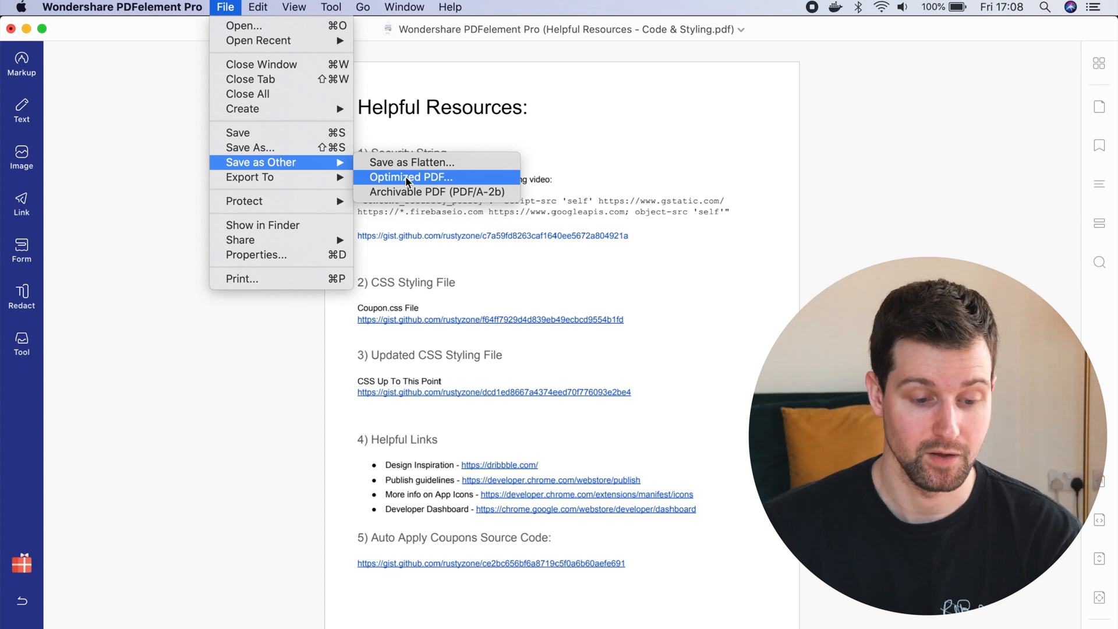
- Try High, Low and Medium levels in the PDF Optimizer, then cancel without optimizing
click(410, 178)
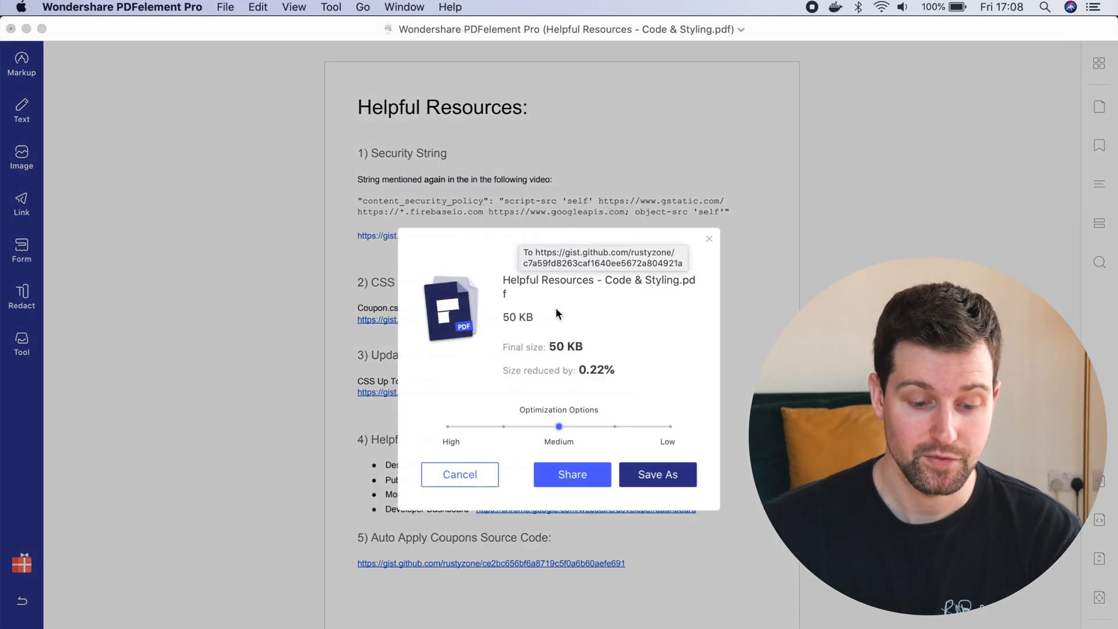
mouse_move(564, 439)
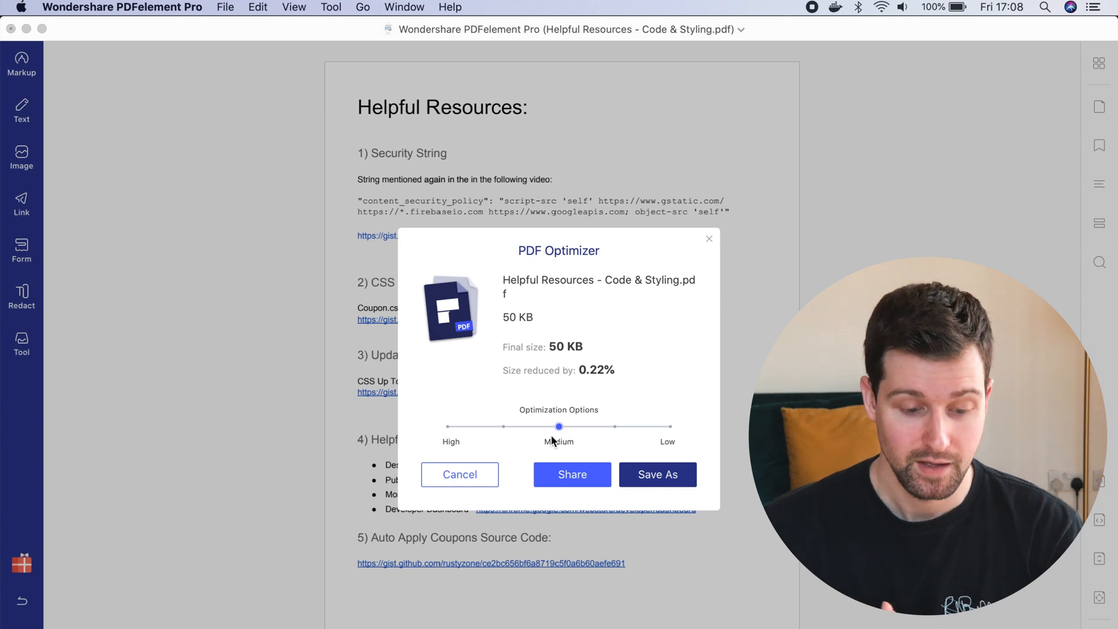
drag(558, 427, 447, 426)
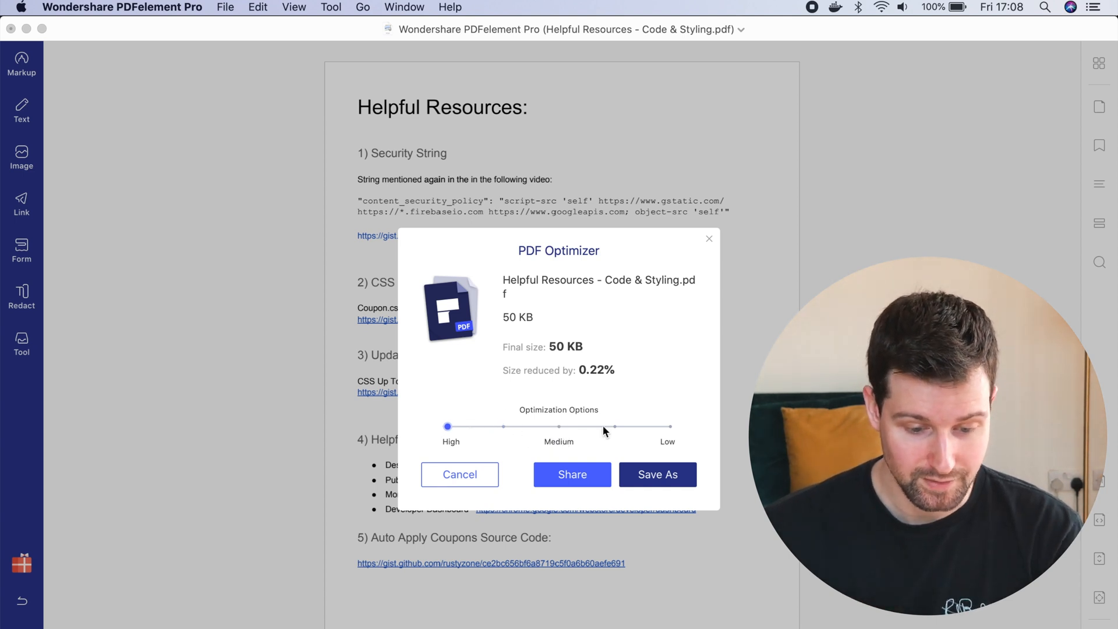
drag(448, 426, 668, 427)
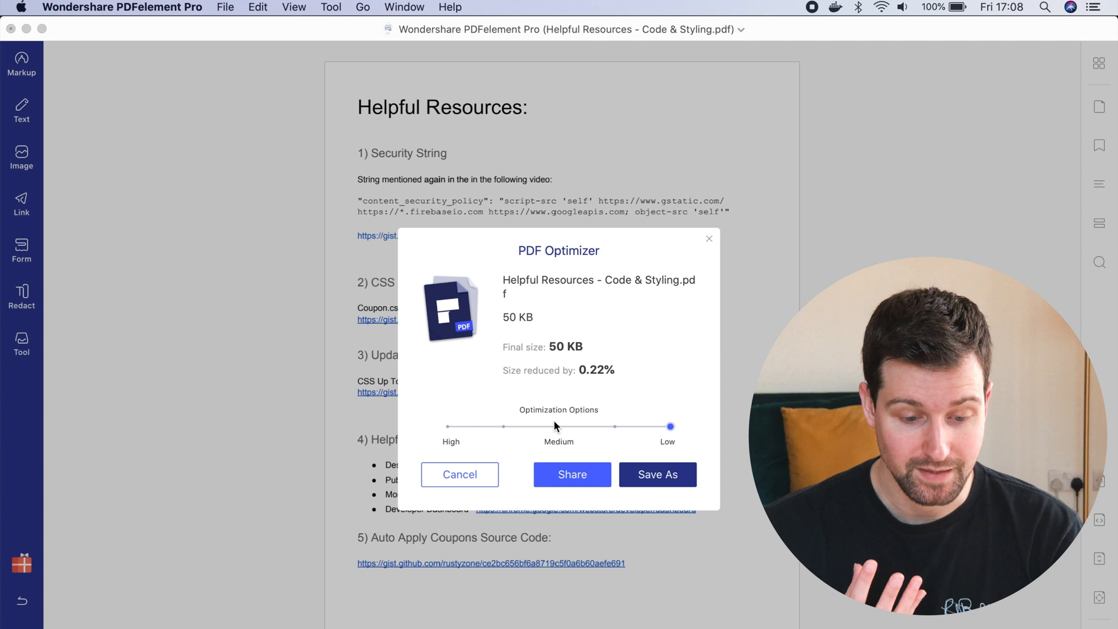
drag(669, 426, 559, 426)
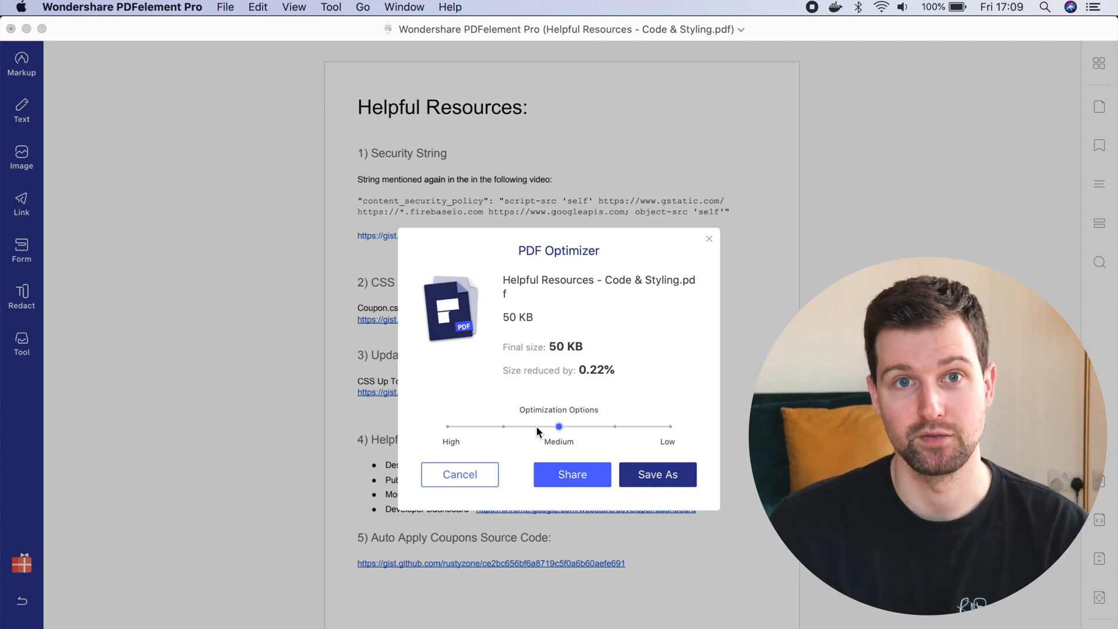
click(459, 474)
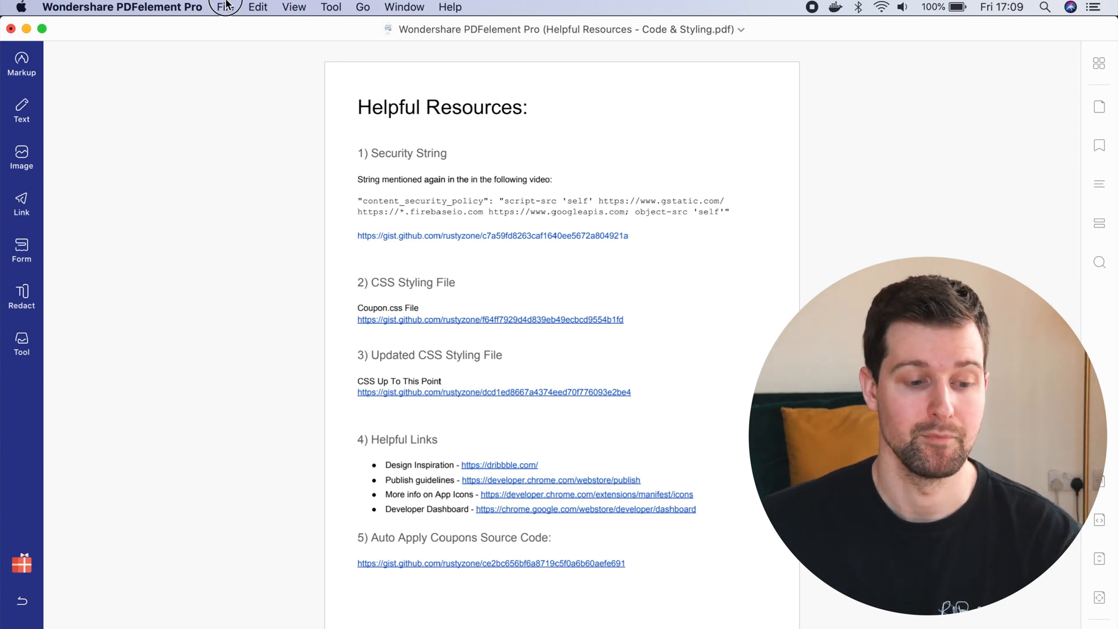
click(224, 8)
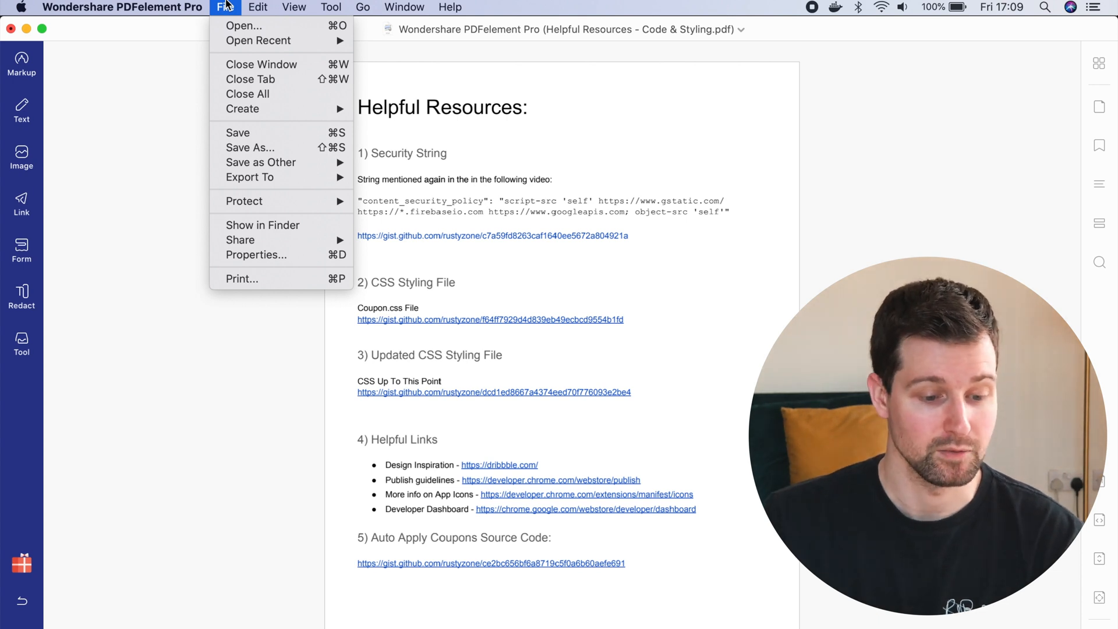
mouse_move(243, 201)
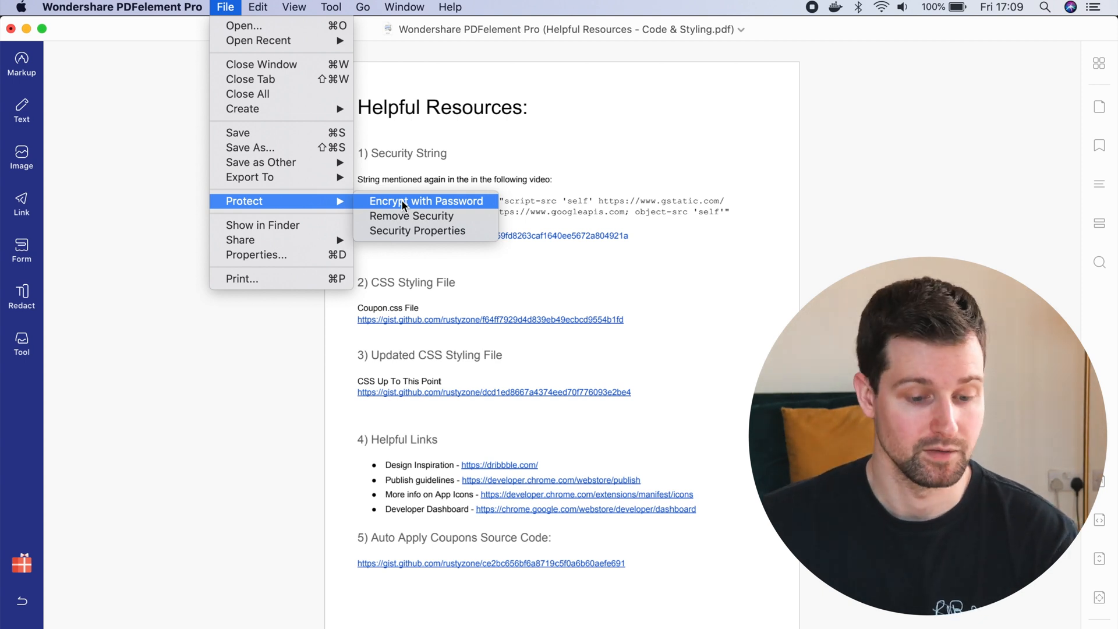
click(426, 200)
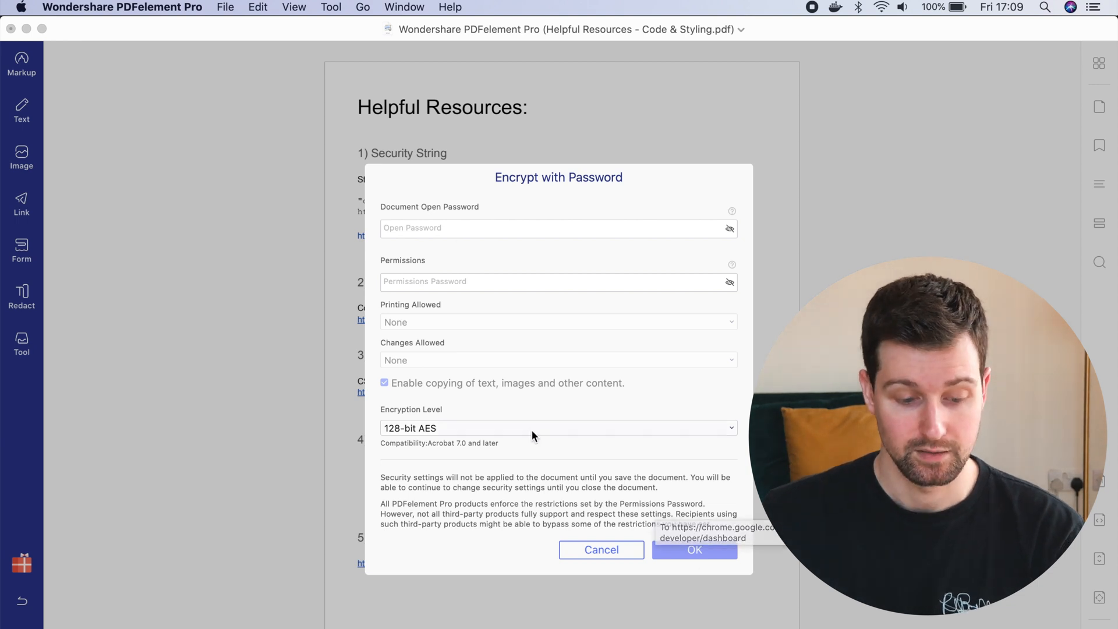
click(558, 428)
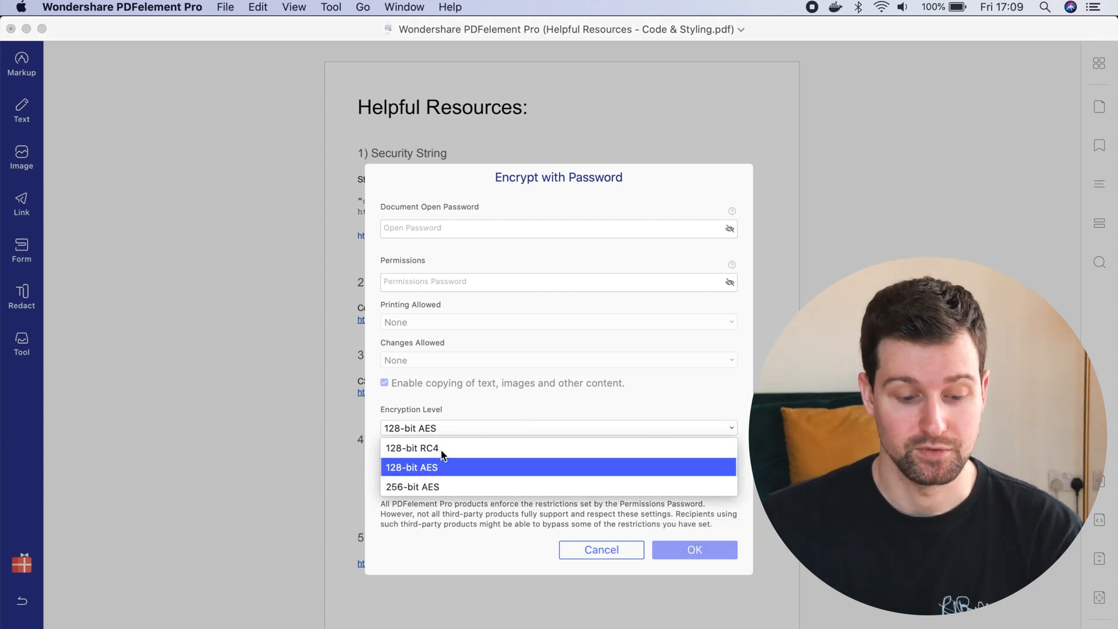
click(411, 467)
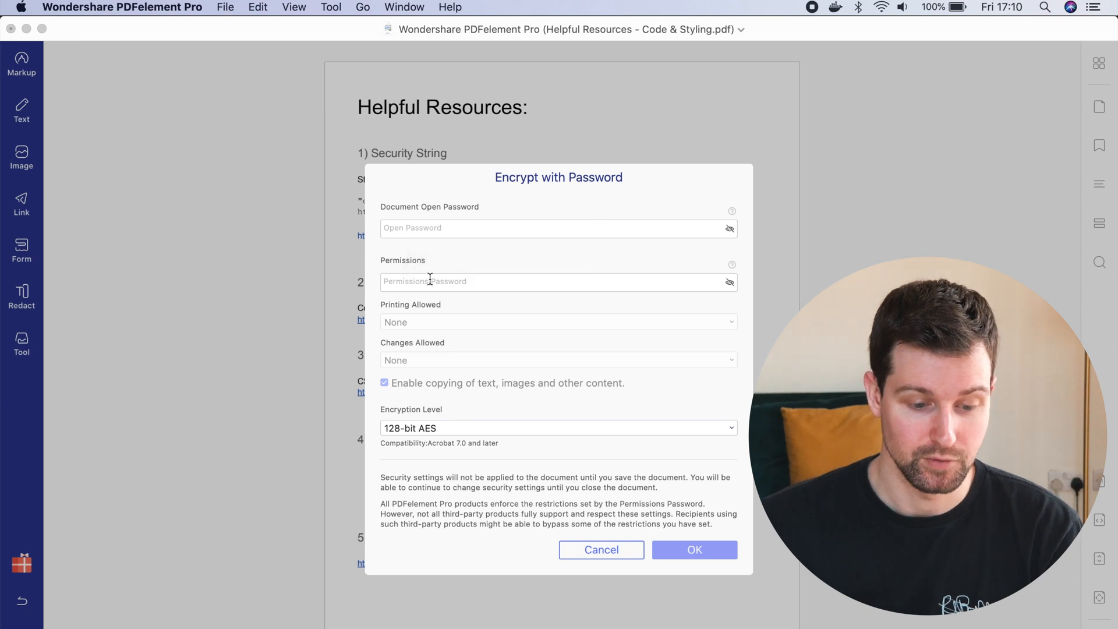
mouse_move(304, 387)
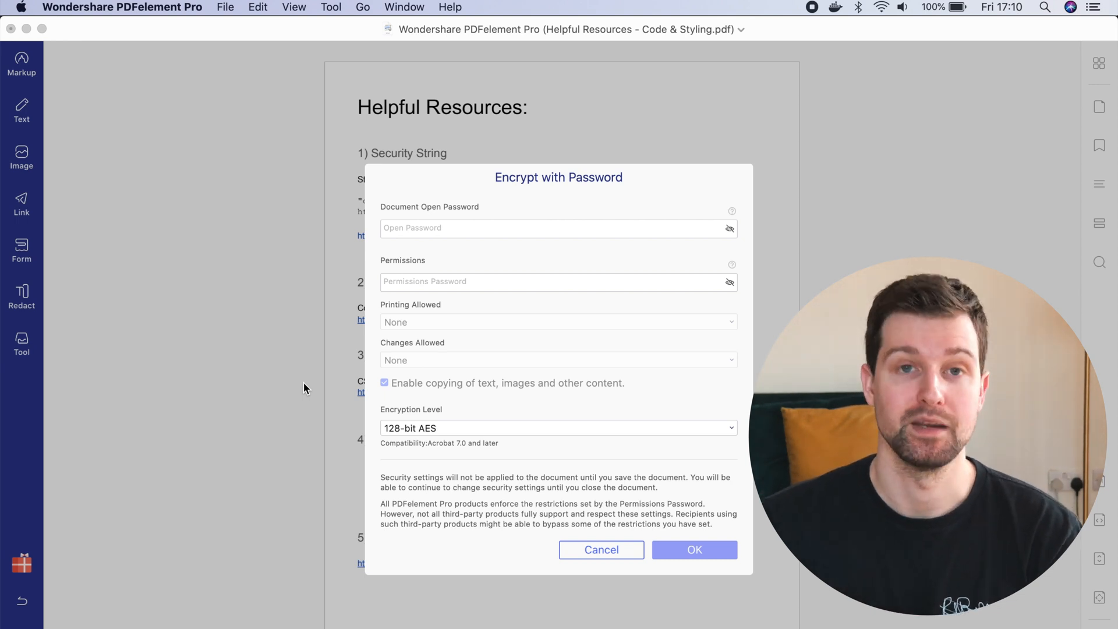
click(601, 550)
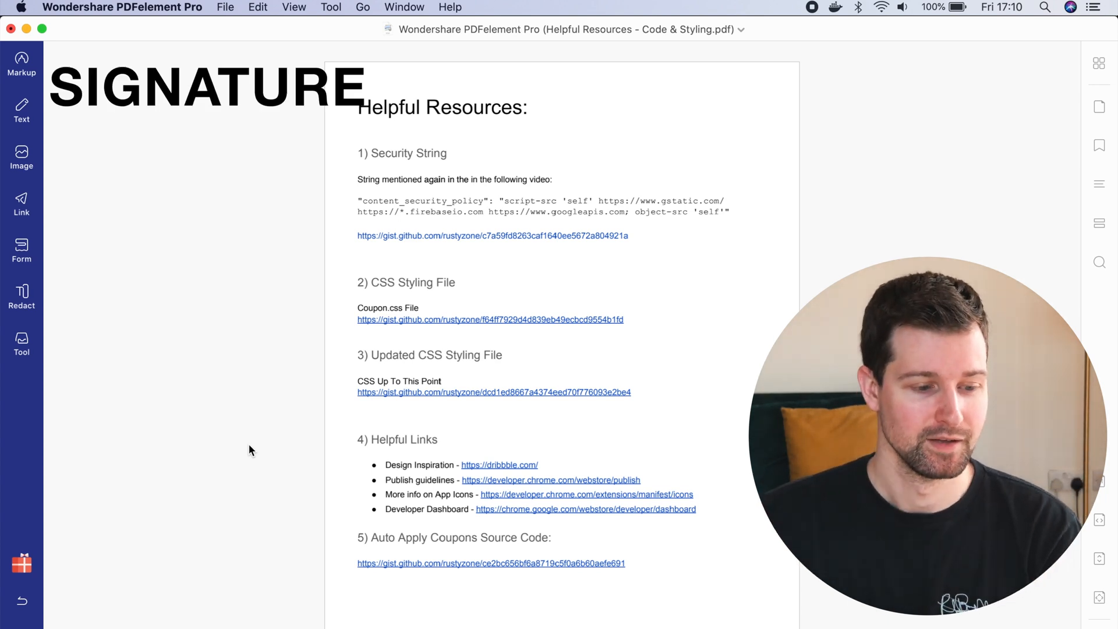
- Draw a handwritten signature, place and shrink it below the Auto Apply Coupons link
click(21, 64)
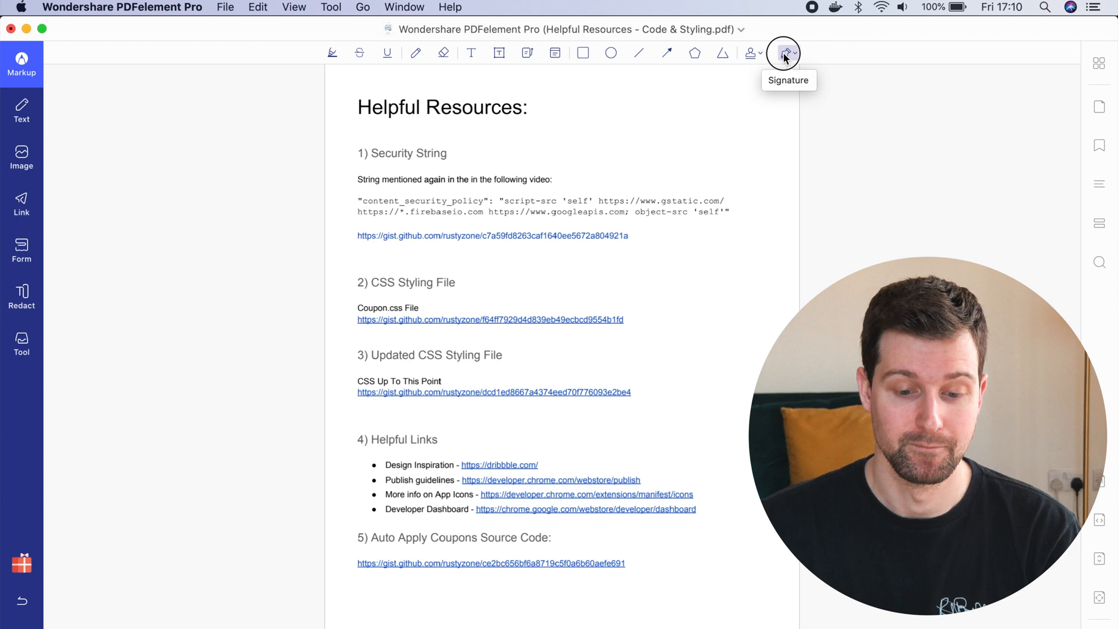
click(783, 53)
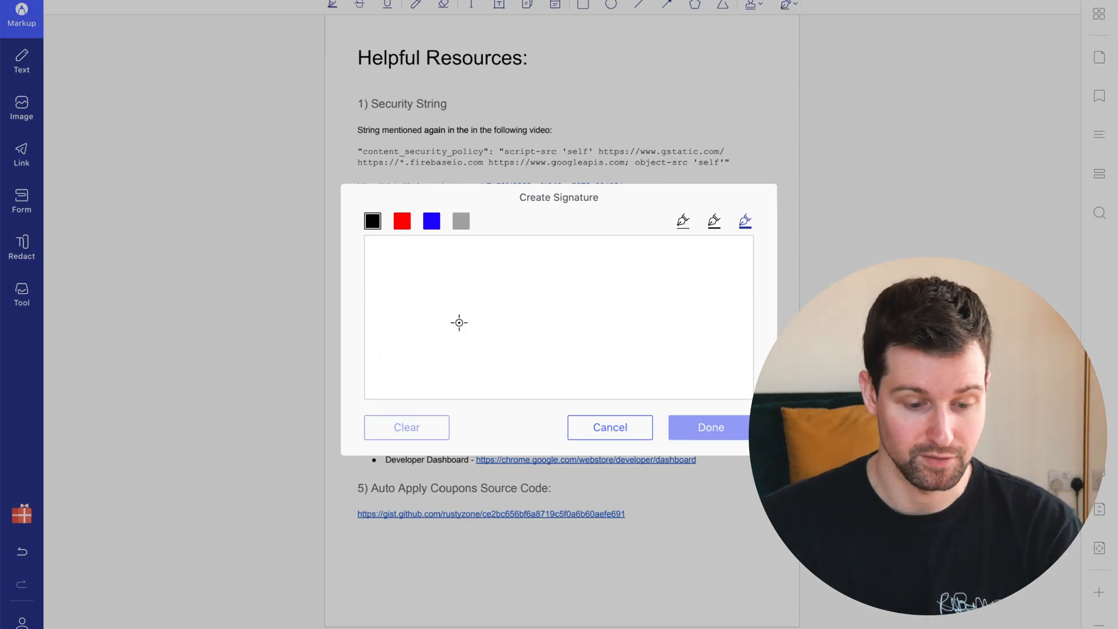
mouse_move(387, 290)
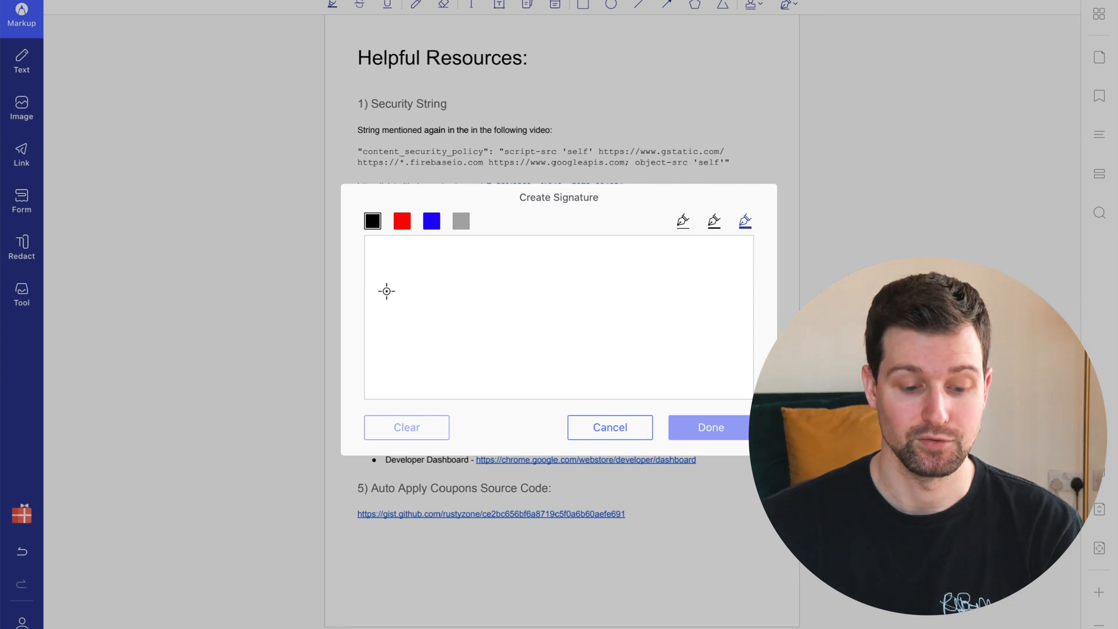
drag(386, 292, 464, 355)
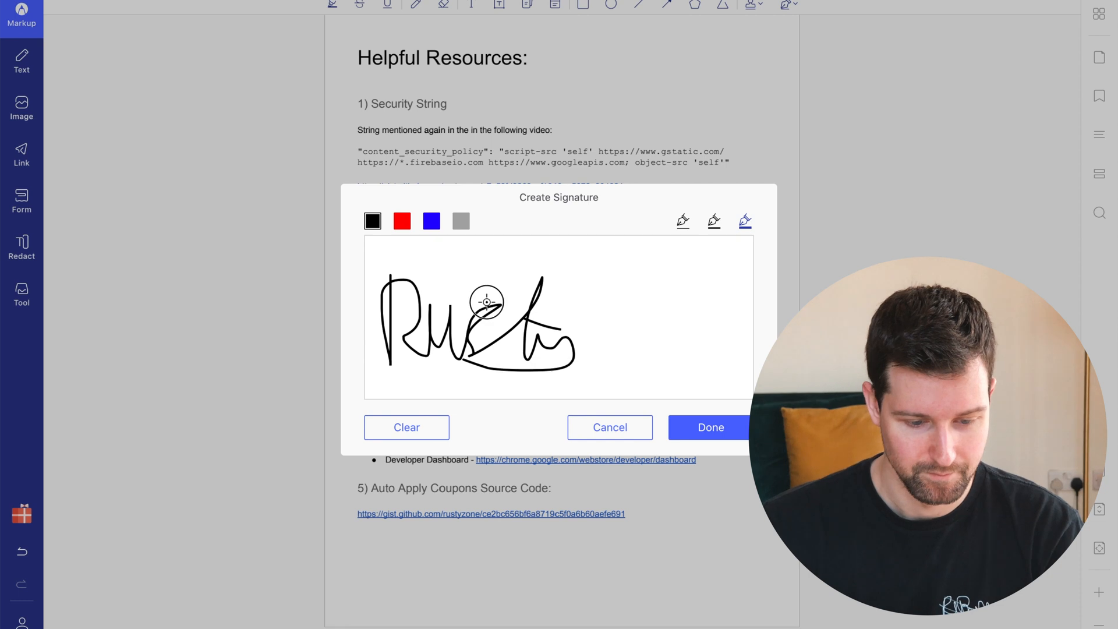
click(710, 427)
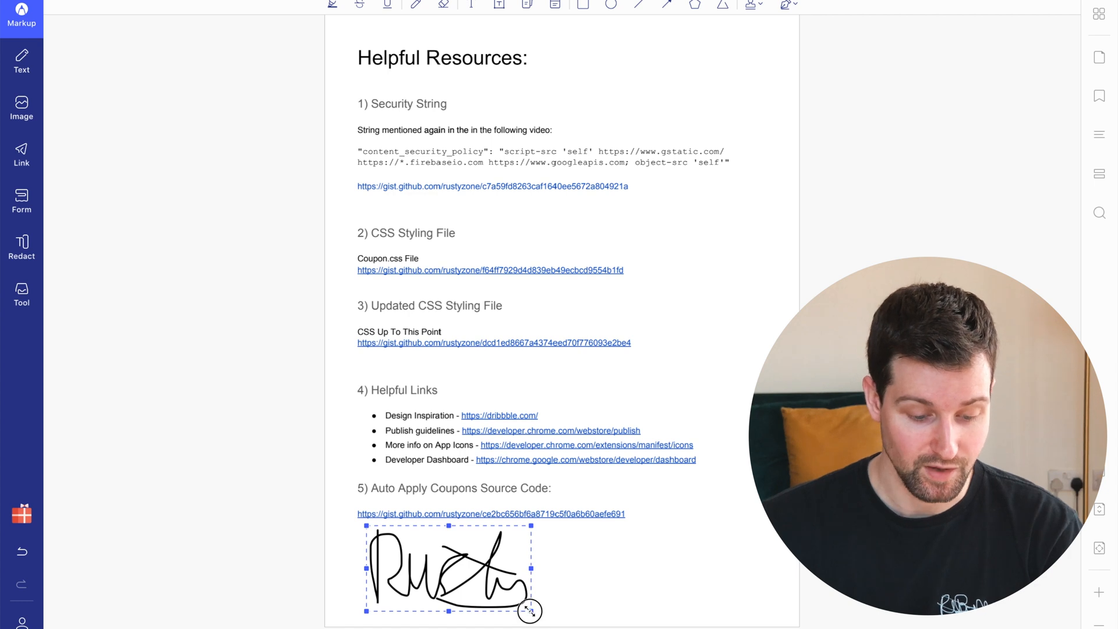
drag(529, 611, 482, 609)
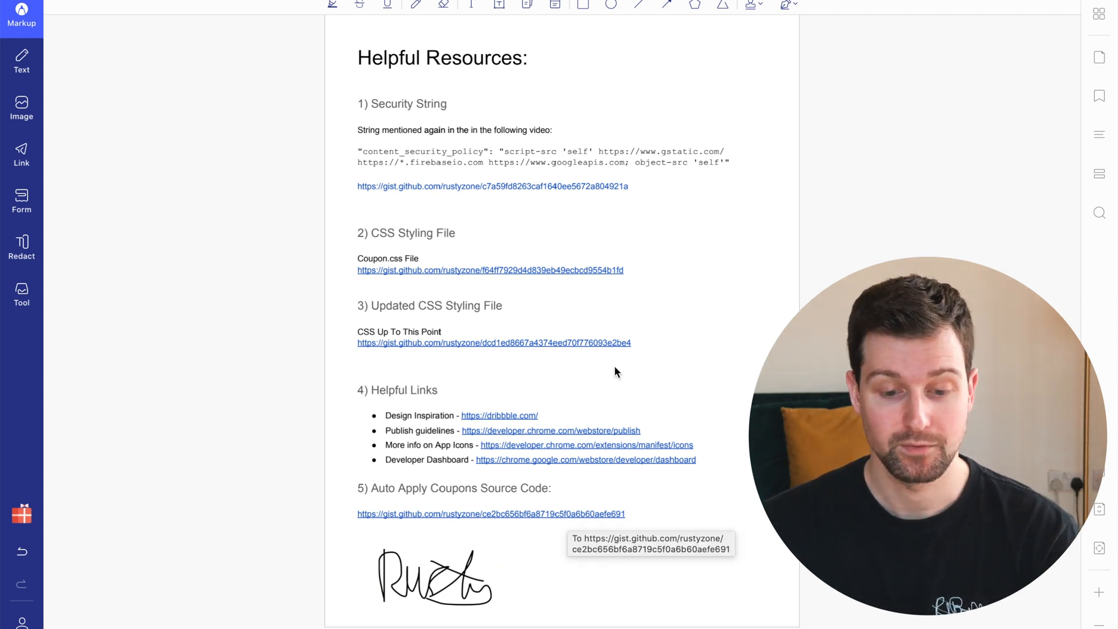
click(785, 52)
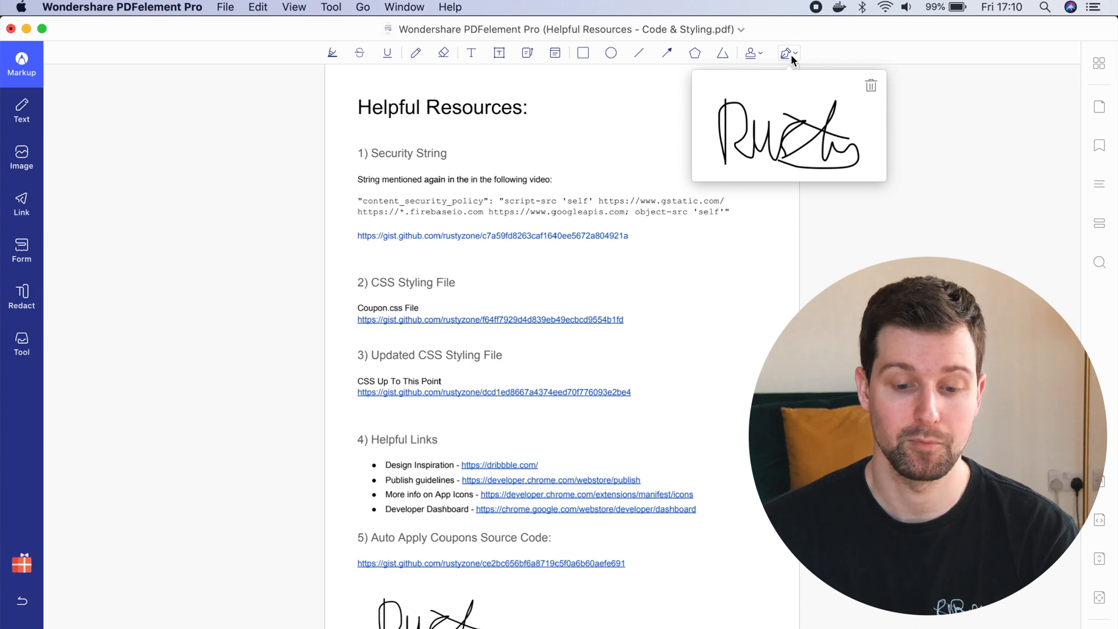